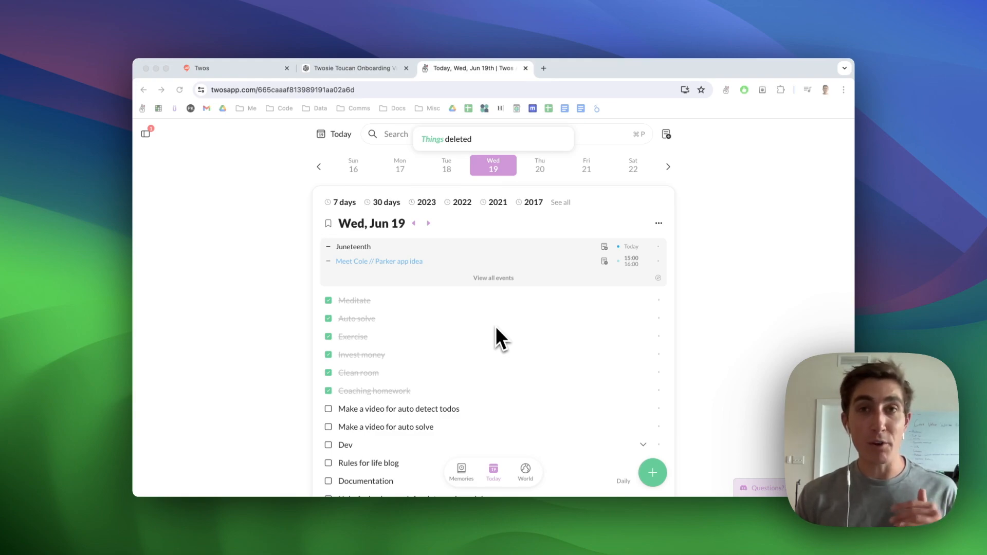
# - Scroll today's page down to the empty "What's your thing?" entry line
pyautogui.scroll(-3)
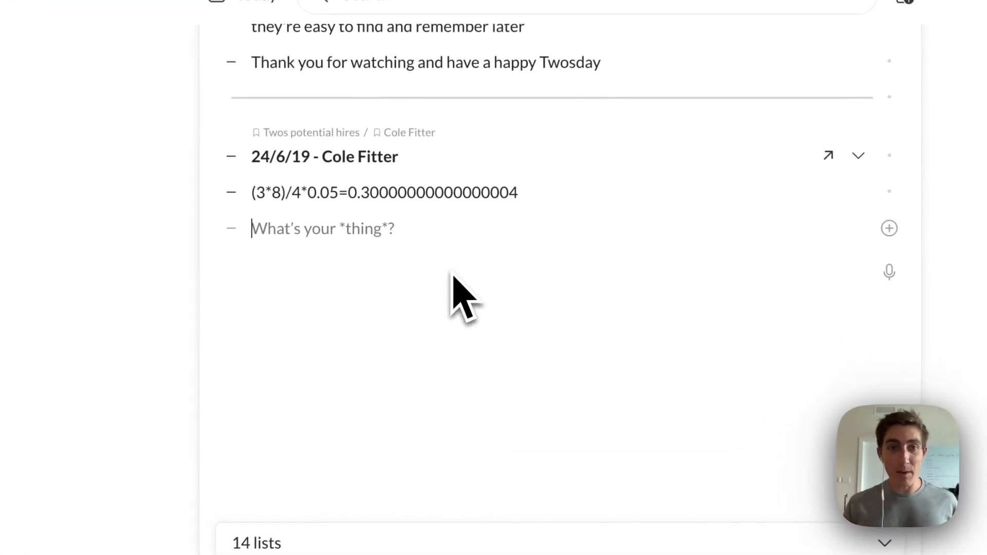
pyautogui.moveTo(264, 265)
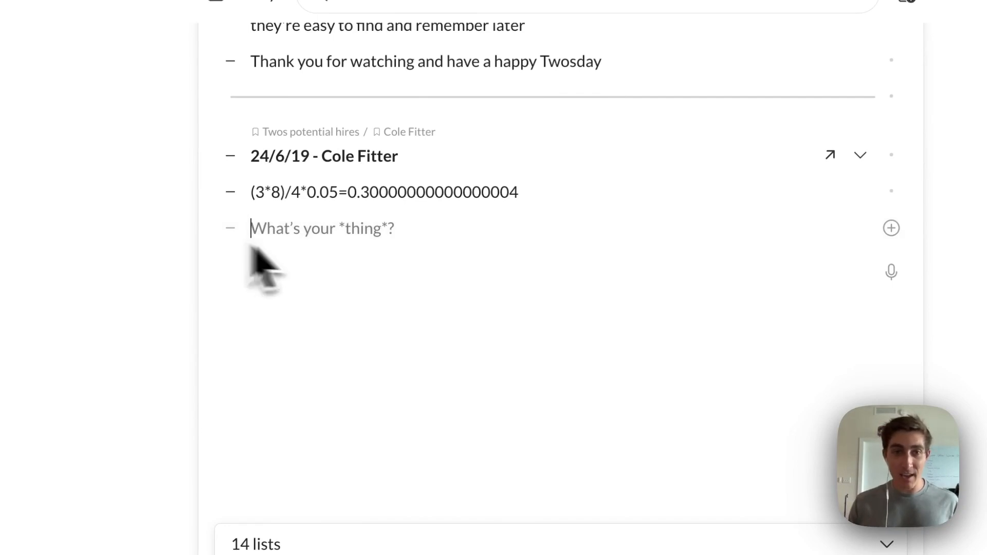
# - Enter 'Call grandma' and 'Take out the garbage', each auto-converting to a checkbox to-do
pyautogui.write('Call gr')
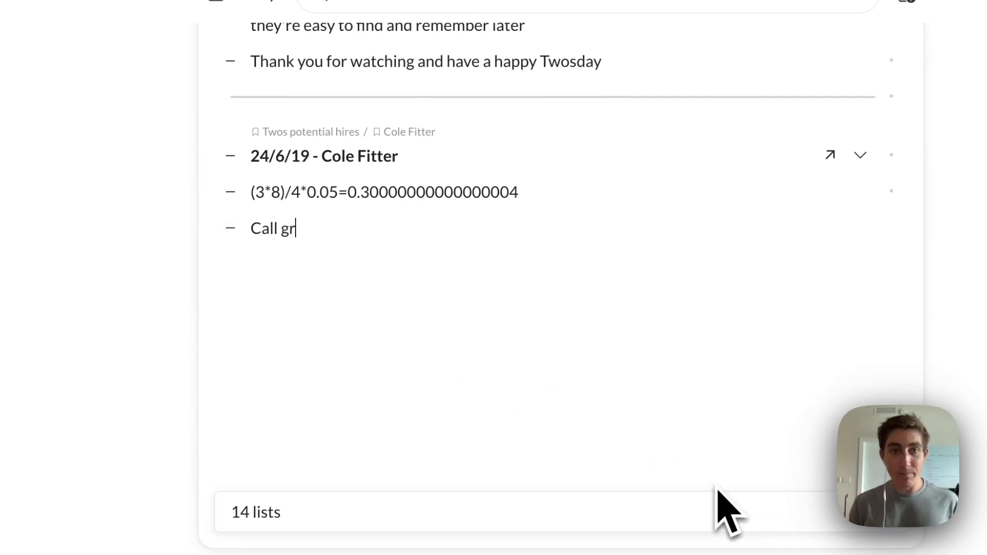
pyautogui.write('andma')
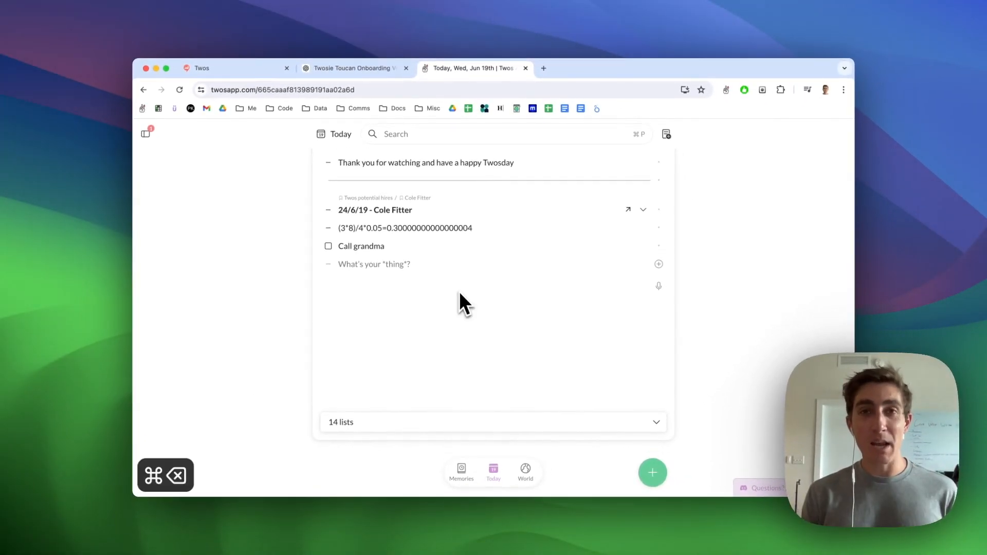
pyautogui.write('Take')
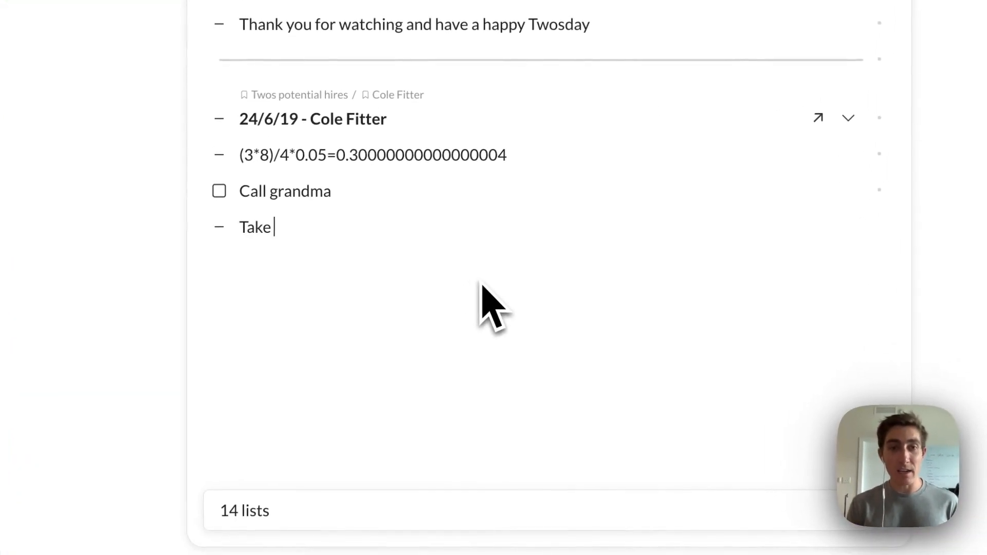
pyautogui.write('out the garba')
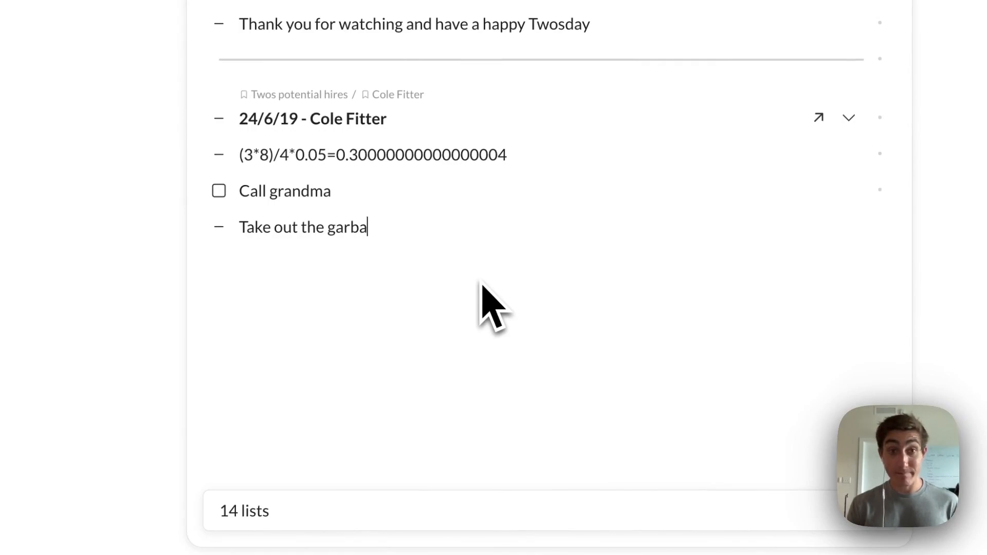
pyautogui.press('enter')
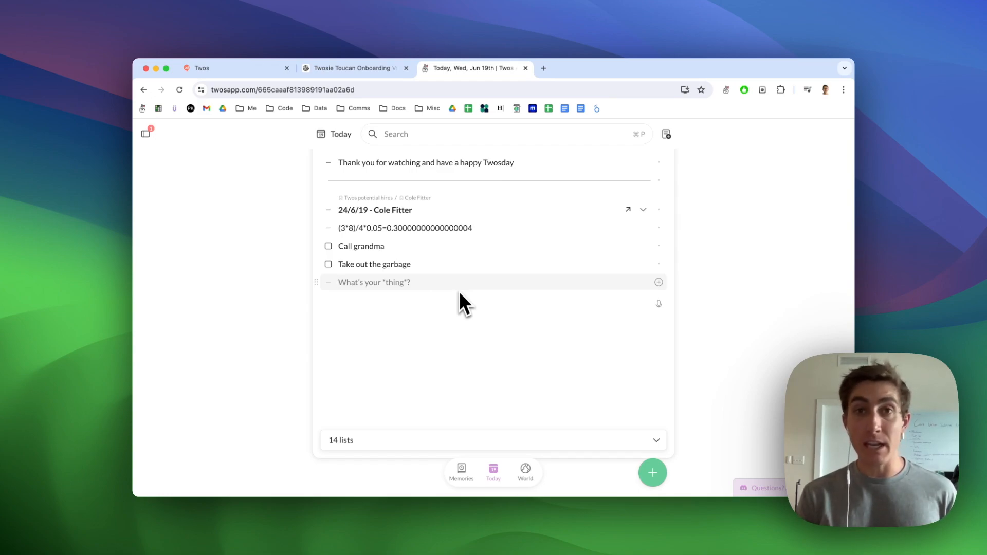
# - Add the plain entry 'Feeling happy today' below the two to-dos
pyautogui.click(373, 282)
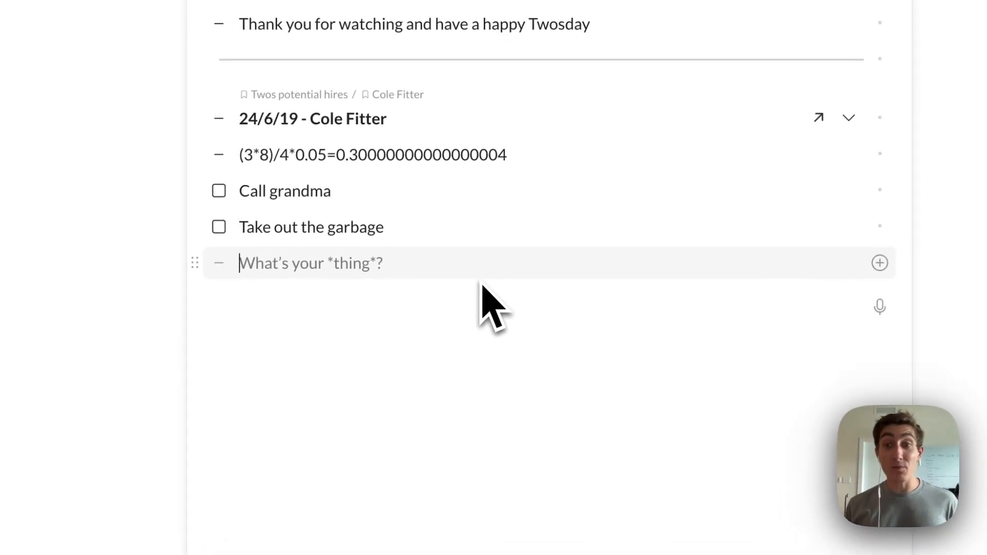
pyautogui.write('Feeling')
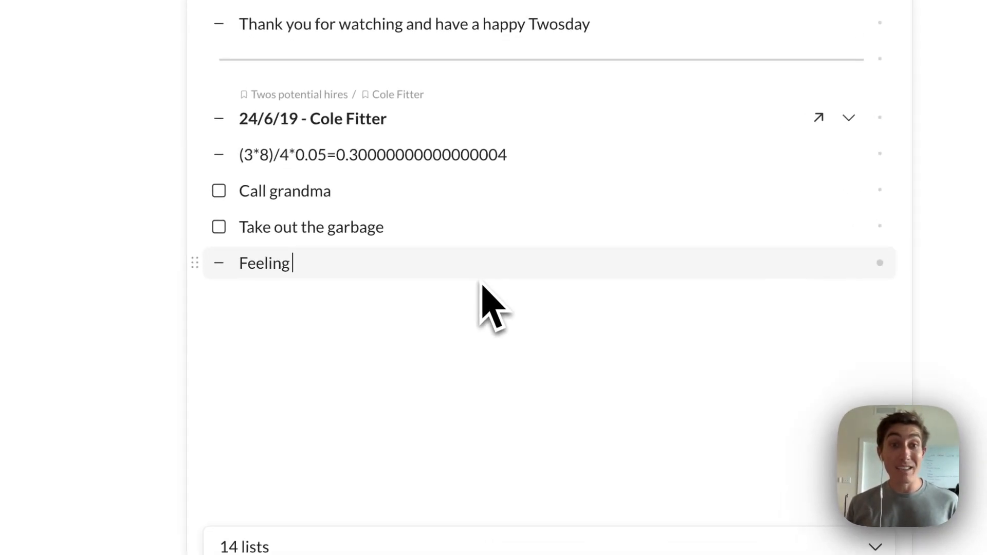
pyautogui.write('happy today')
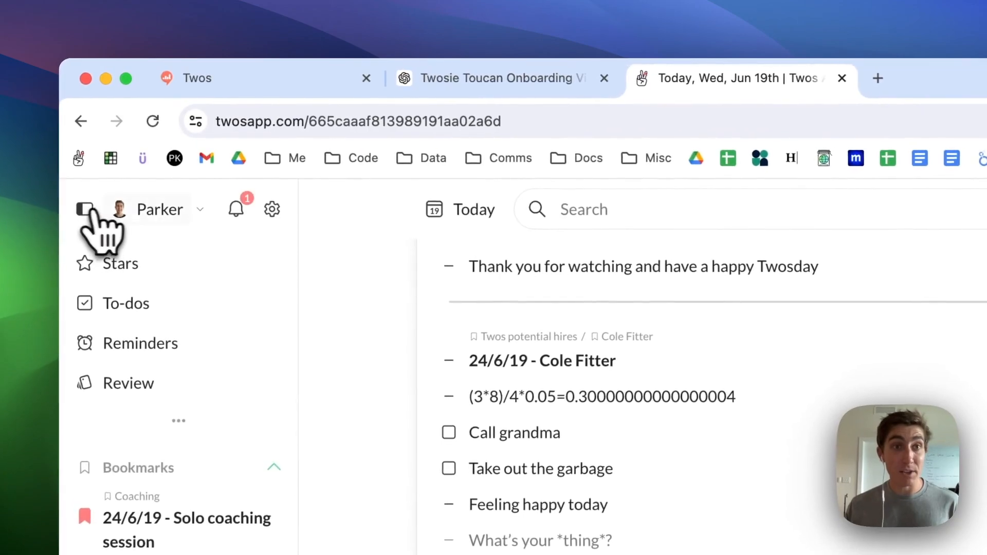
pyautogui.click(271, 209)
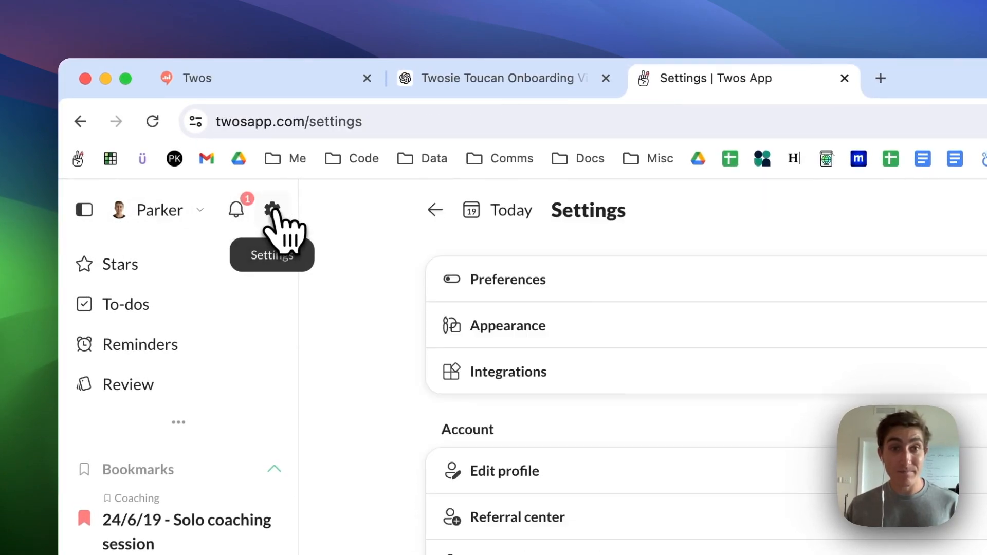
pyautogui.click(507, 280)
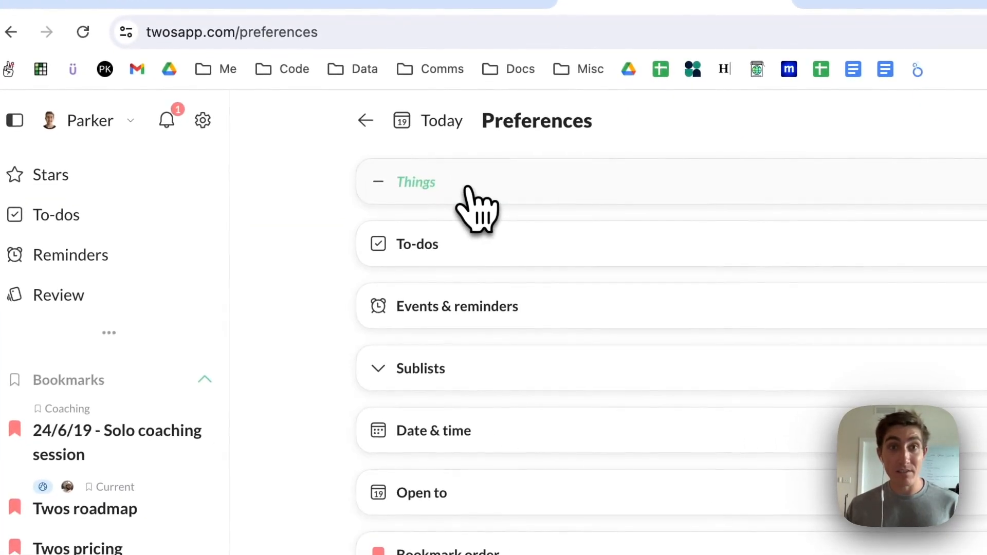
pyautogui.click(419, 245)
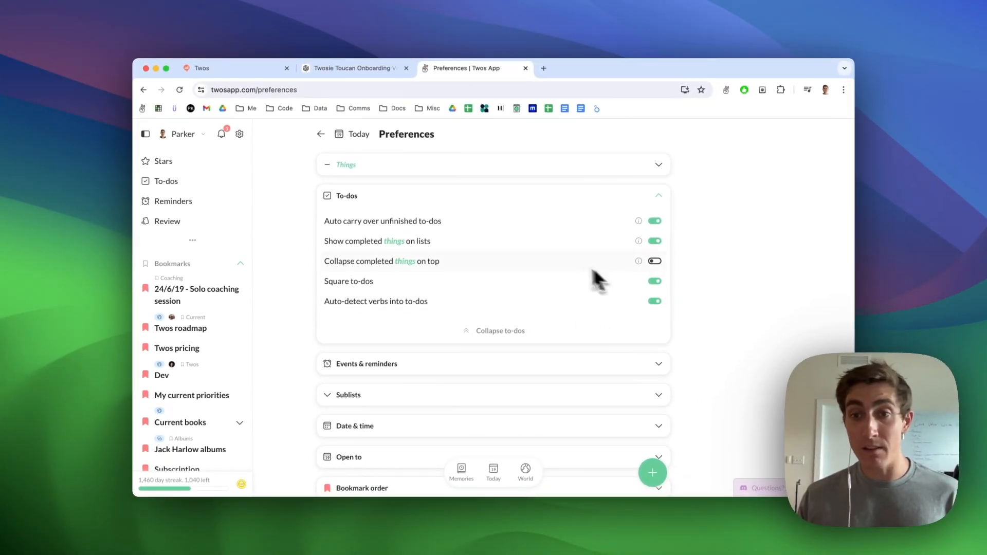
pyautogui.moveTo(359, 133)
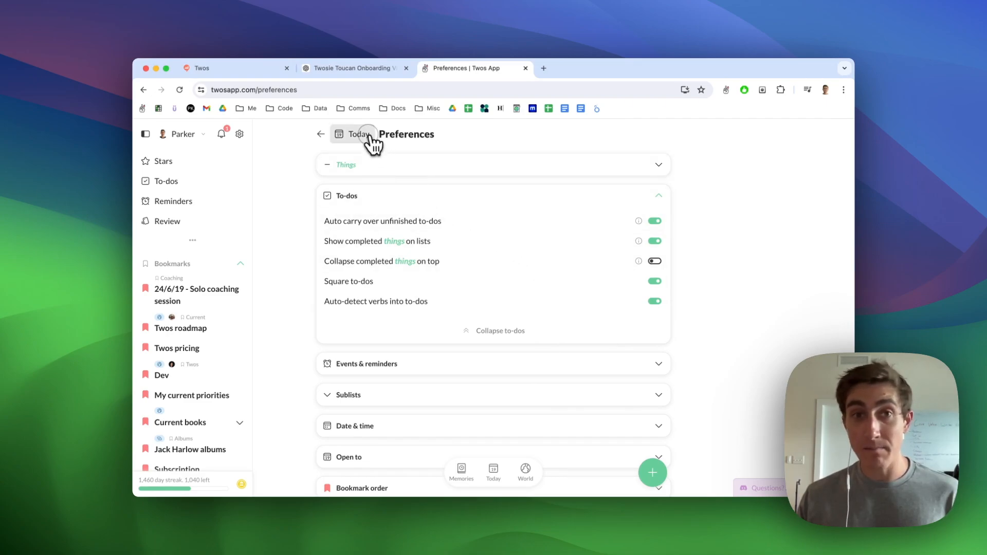
pyautogui.click(356, 134)
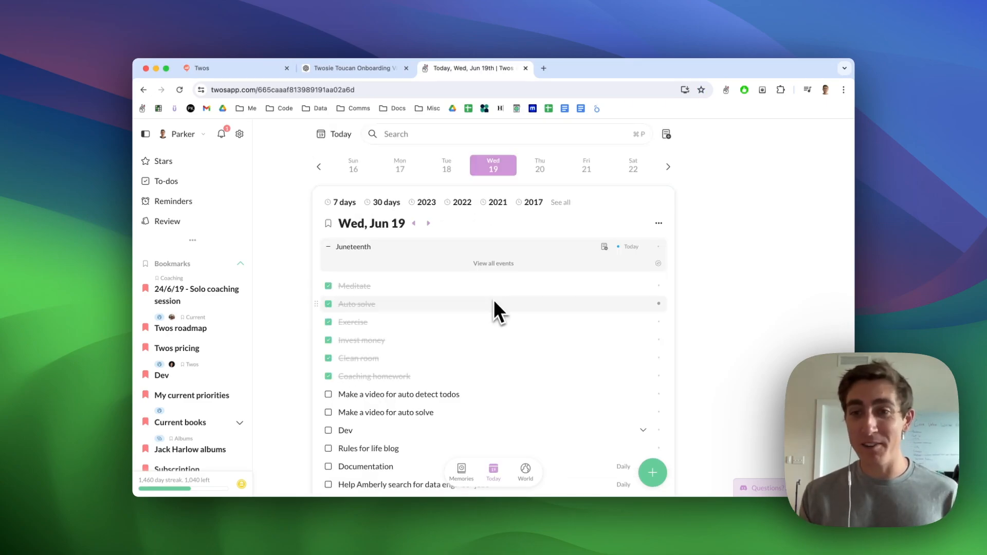